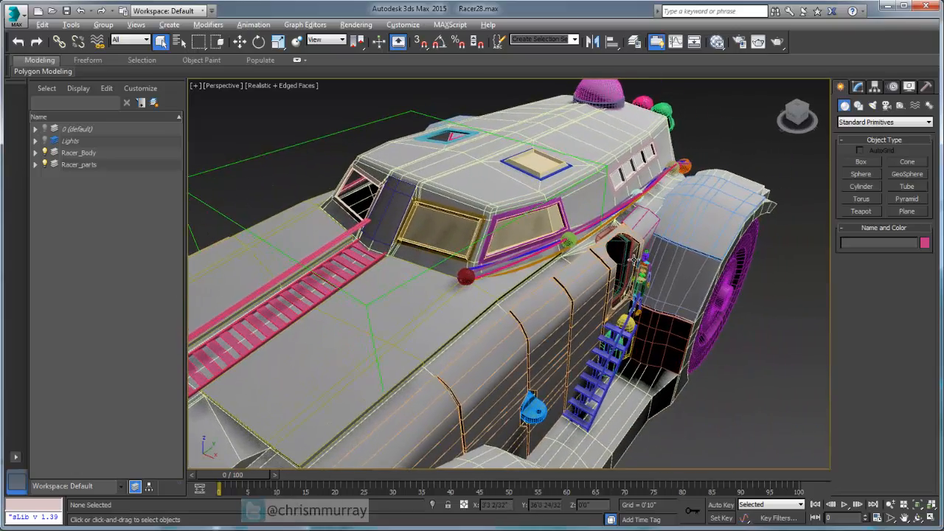
- Orbit toward the racer's side and isolate the Racer_Body mesh from the quad menu
drag(634, 258, 638, 214)
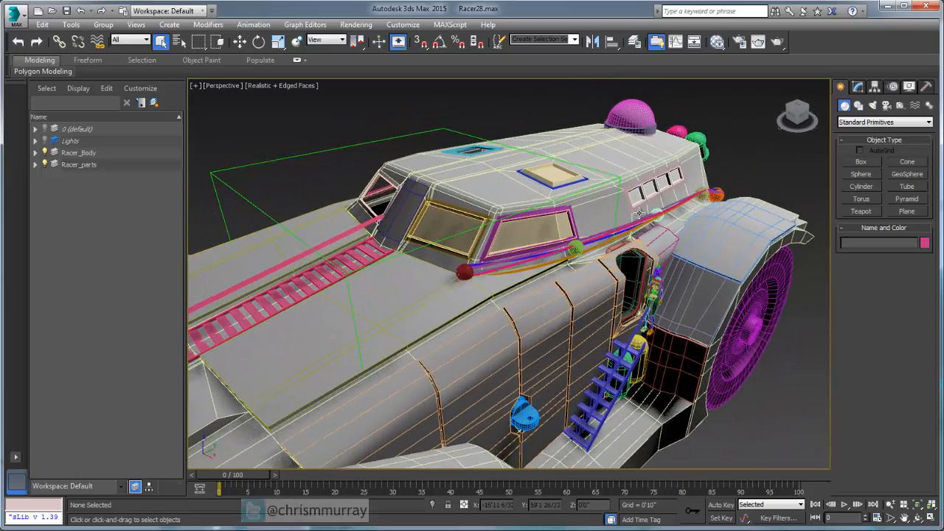
drag(635, 222, 636, 214)
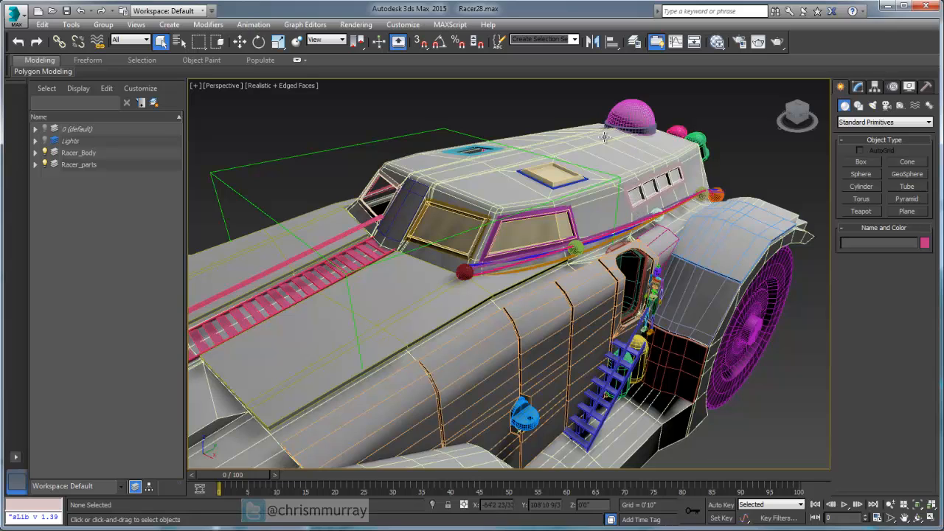
right_click(605, 137)
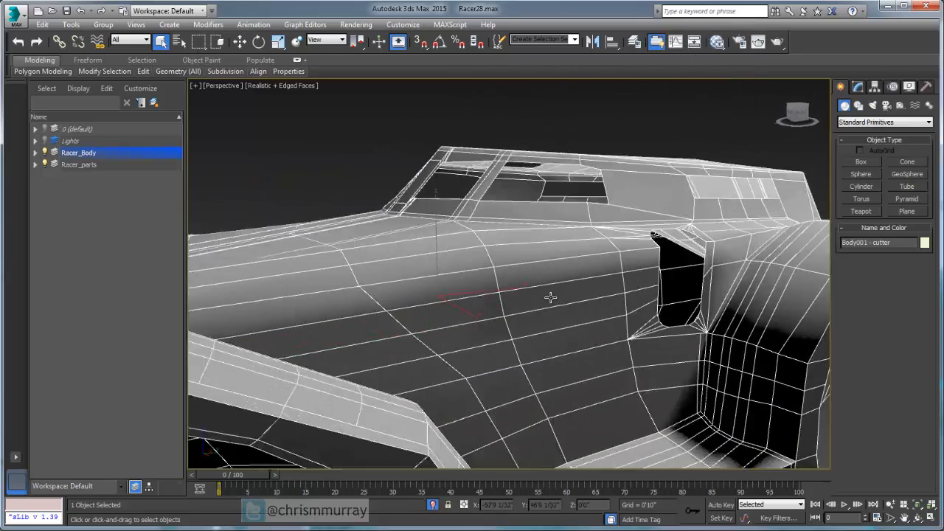
- Orbit the isolated body to frame its side panel with cockpit and door openings
drag(550, 297, 596, 256)
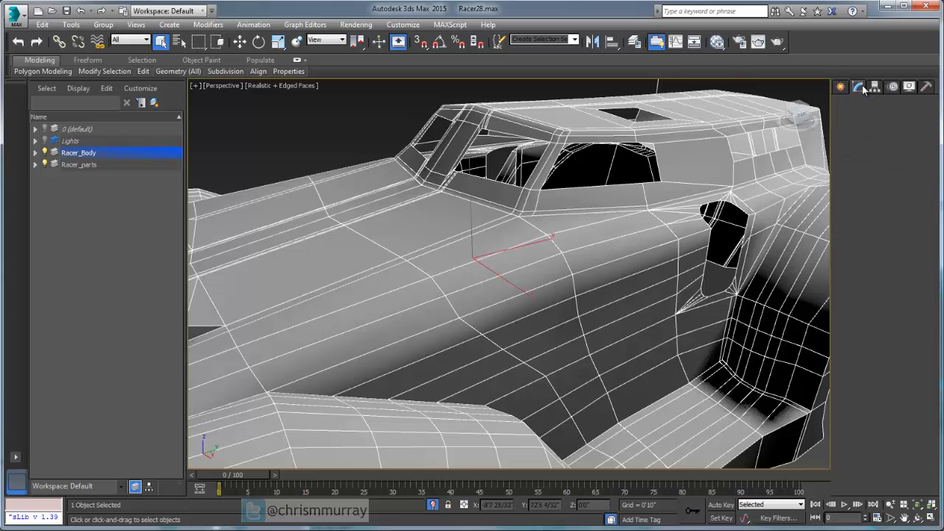
mouse_move(600, 265)
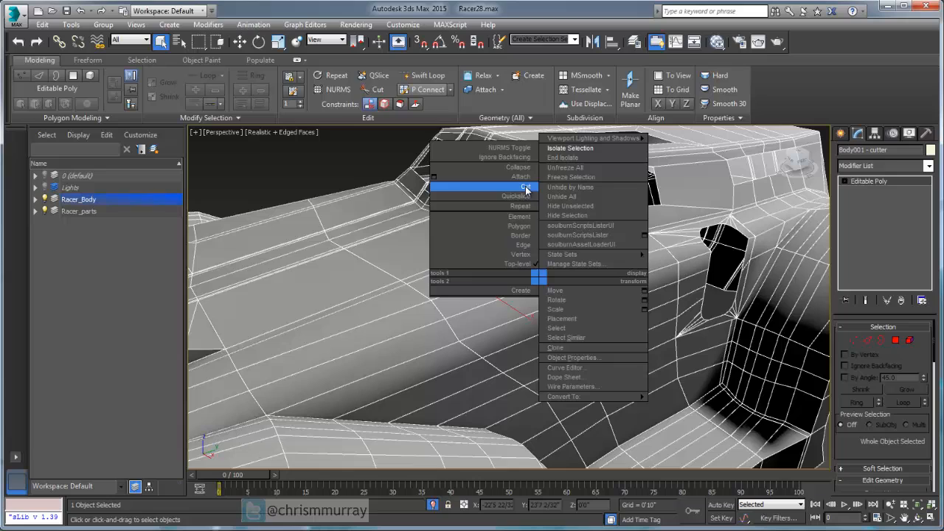
mouse_move(470, 207)
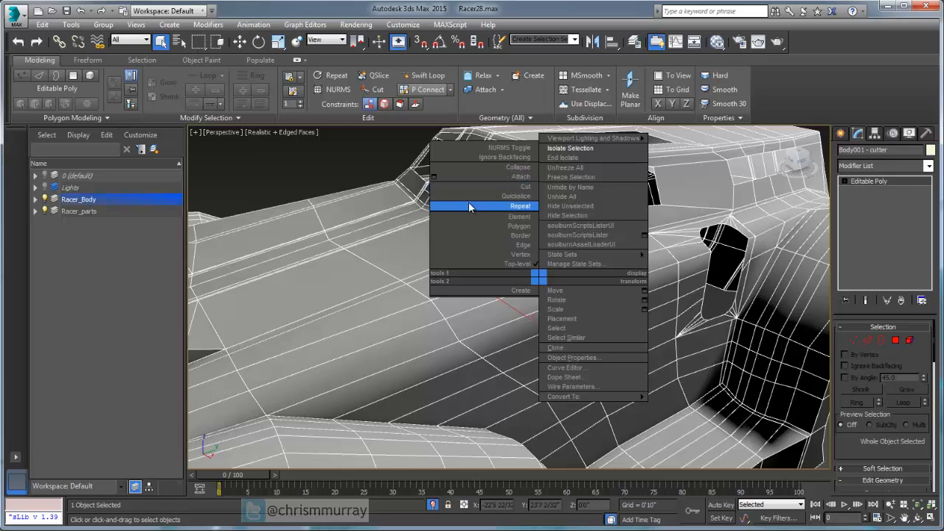
mouse_move(498, 185)
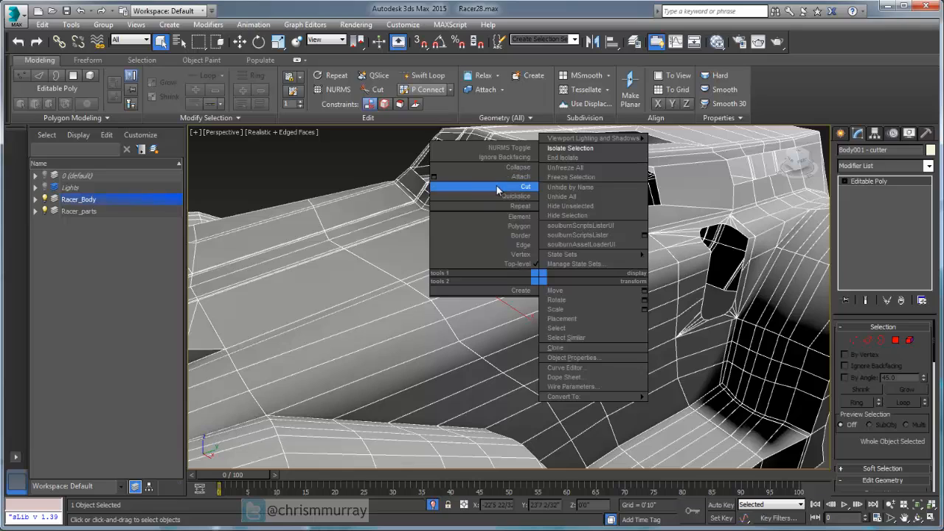
mouse_move(494, 191)
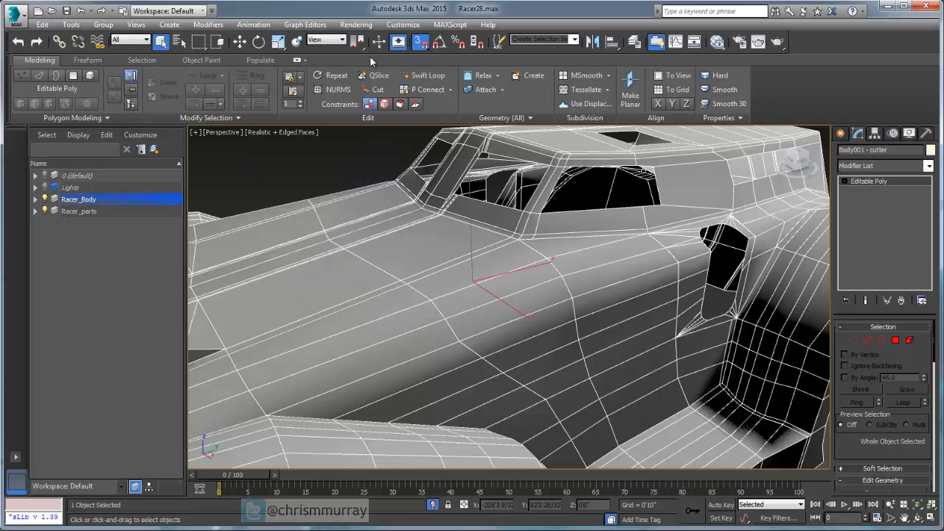
mouse_move(384, 103)
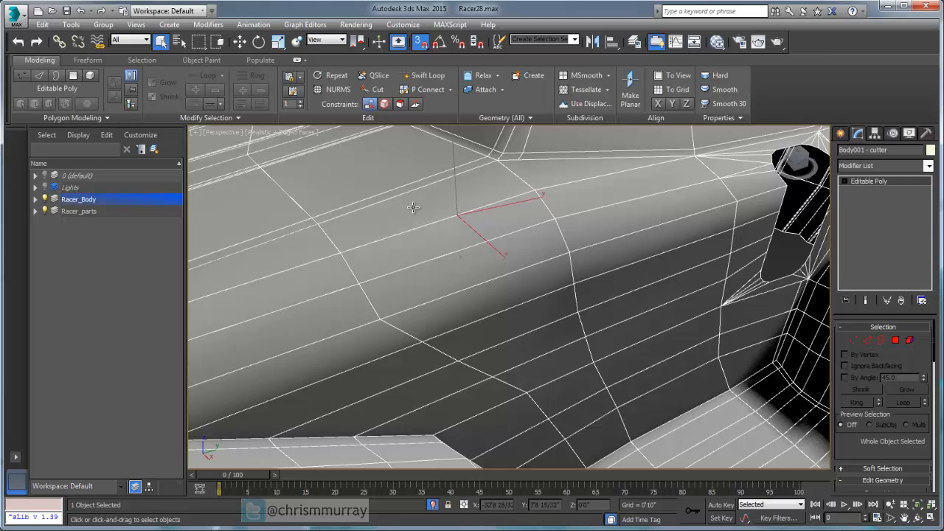
mouse_move(466, 255)
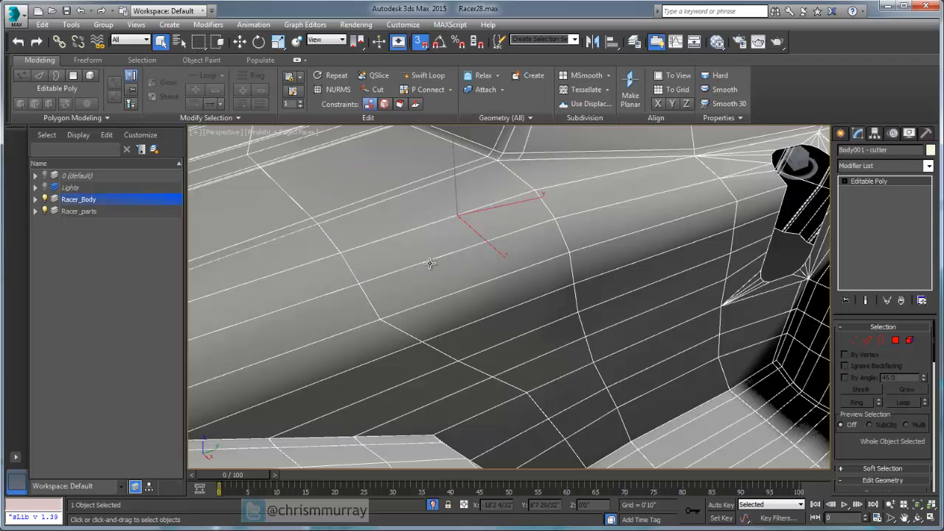
- Turn on snapping so the side panel is ready for cutting
click(378, 90)
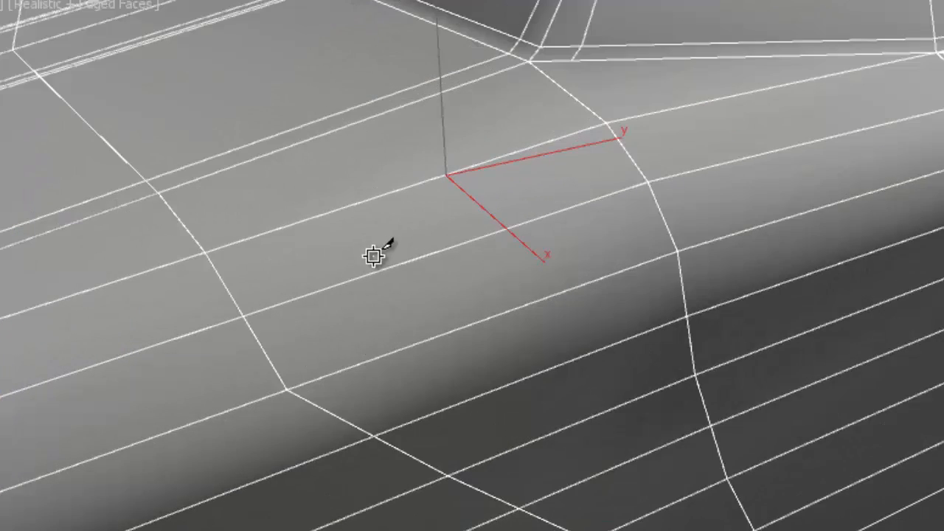
mouse_move(386, 281)
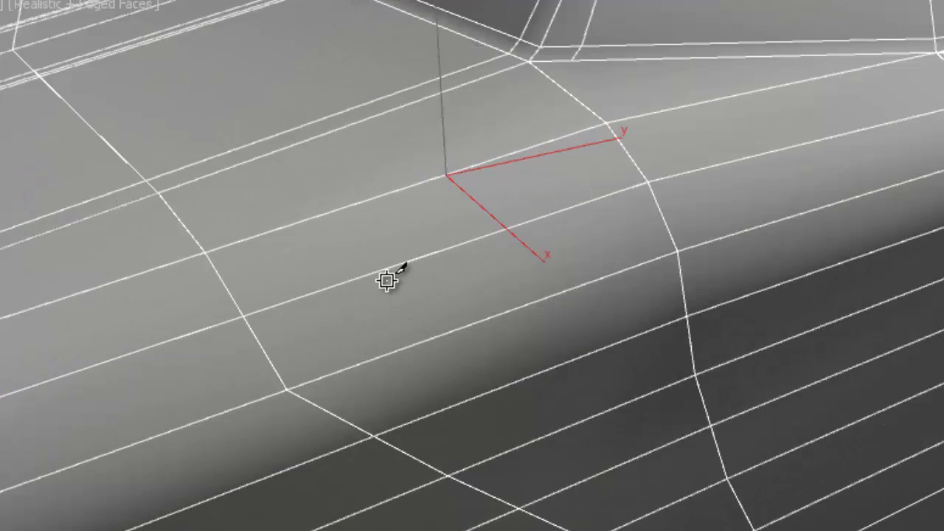
mouse_move(331, 358)
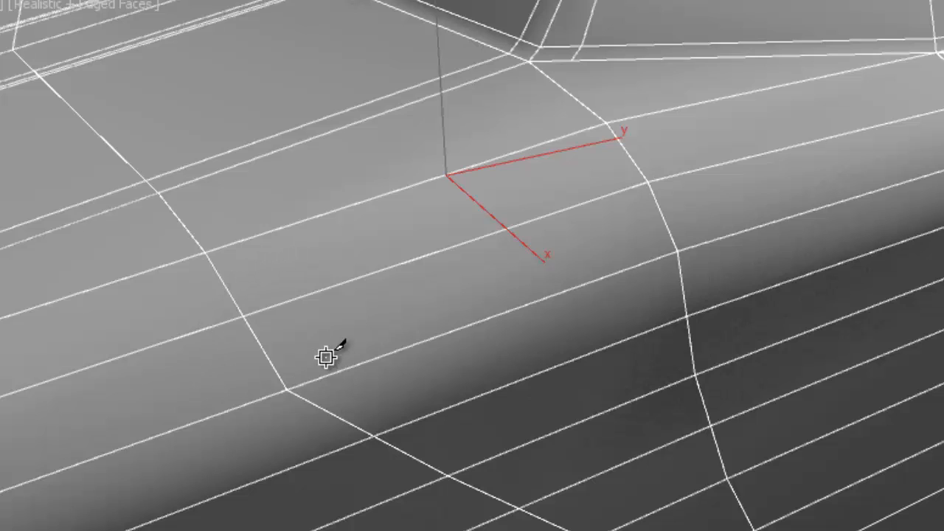
mouse_move(214, 320)
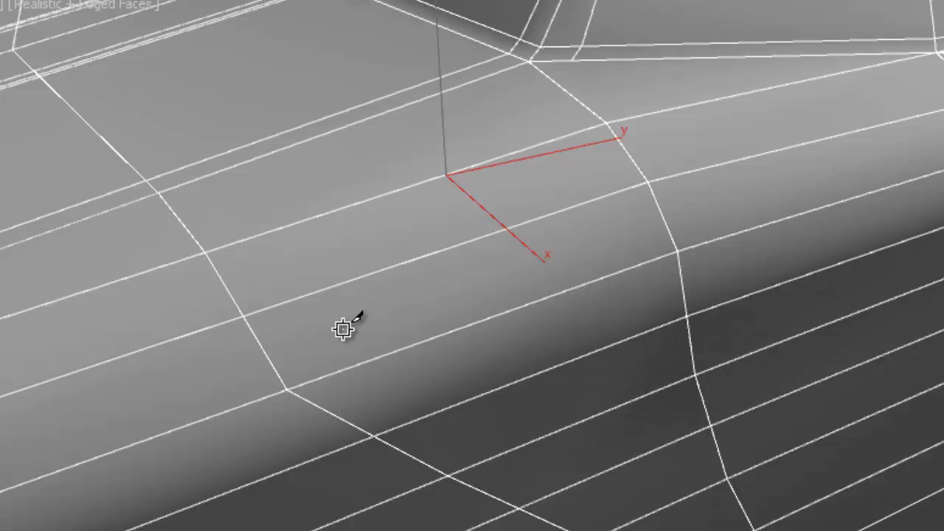
mouse_move(407, 287)
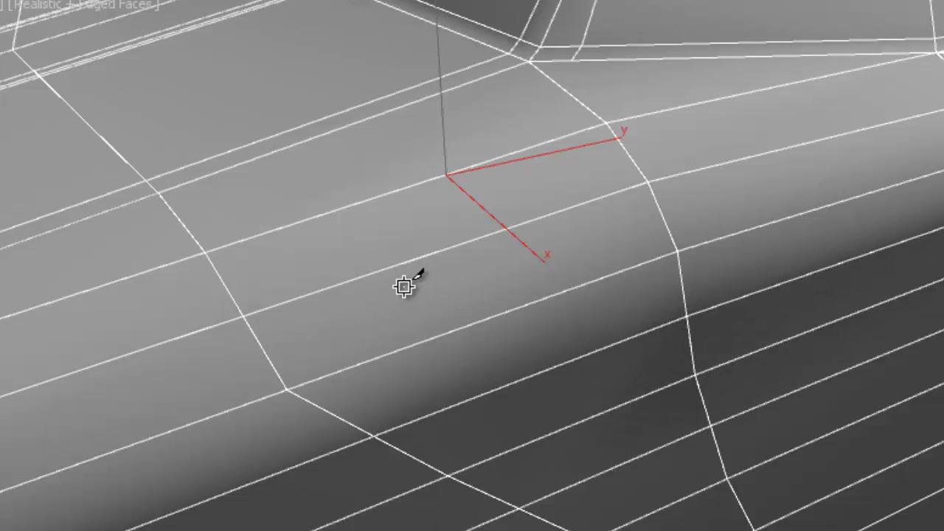
mouse_move(376, 310)
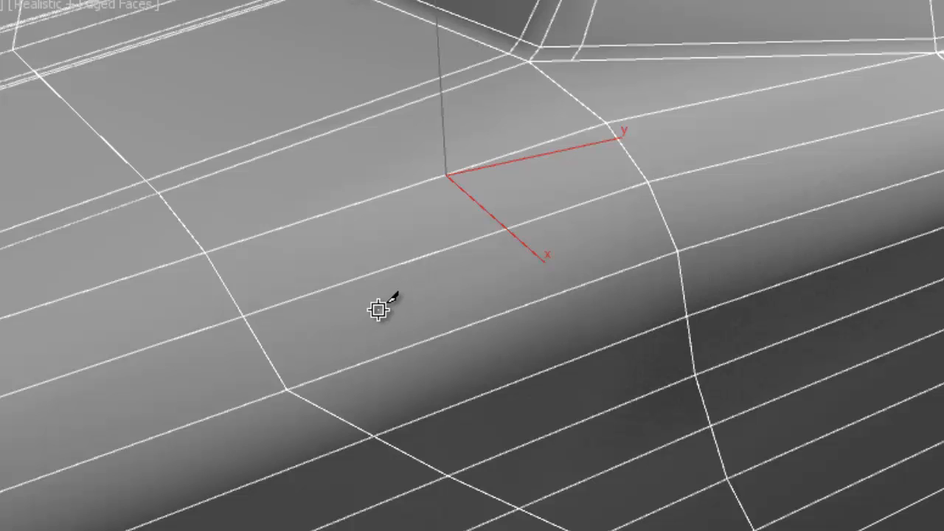
mouse_move(358, 293)
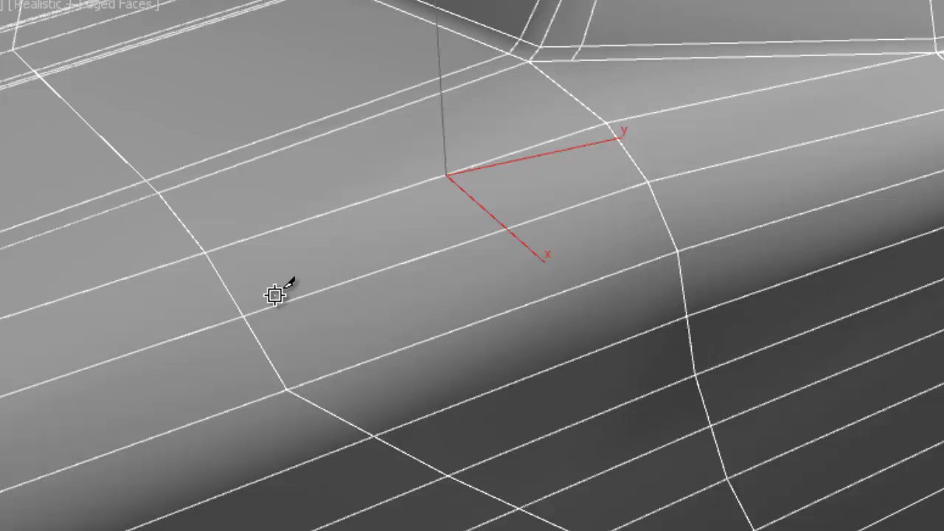
mouse_move(243, 315)
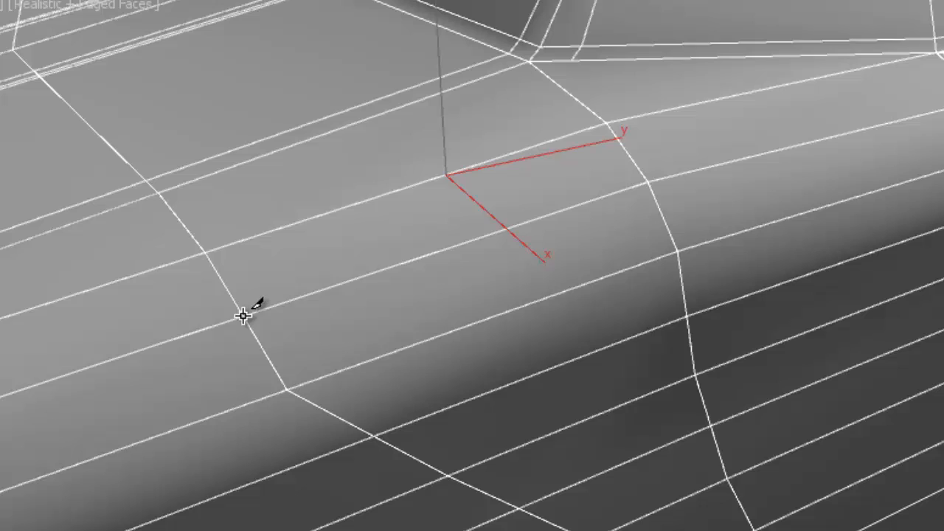
mouse_move(358, 365)
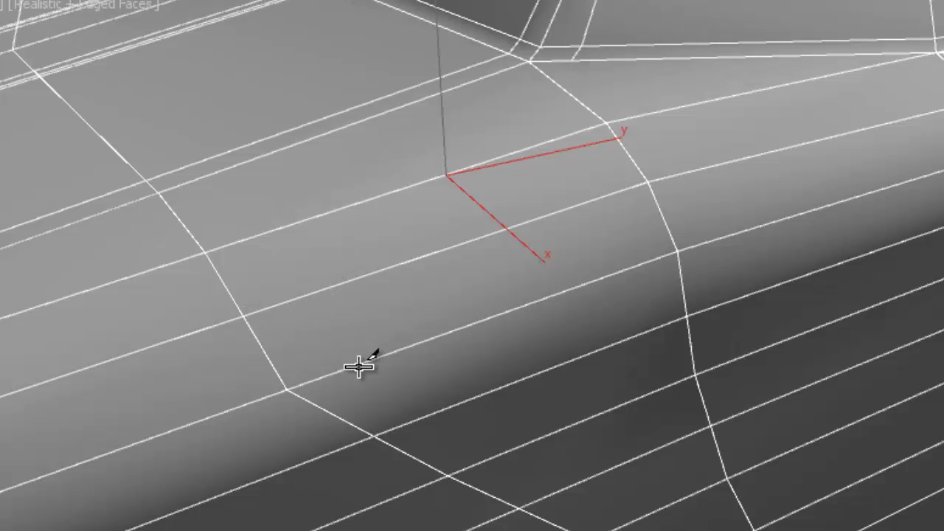
mouse_move(350, 284)
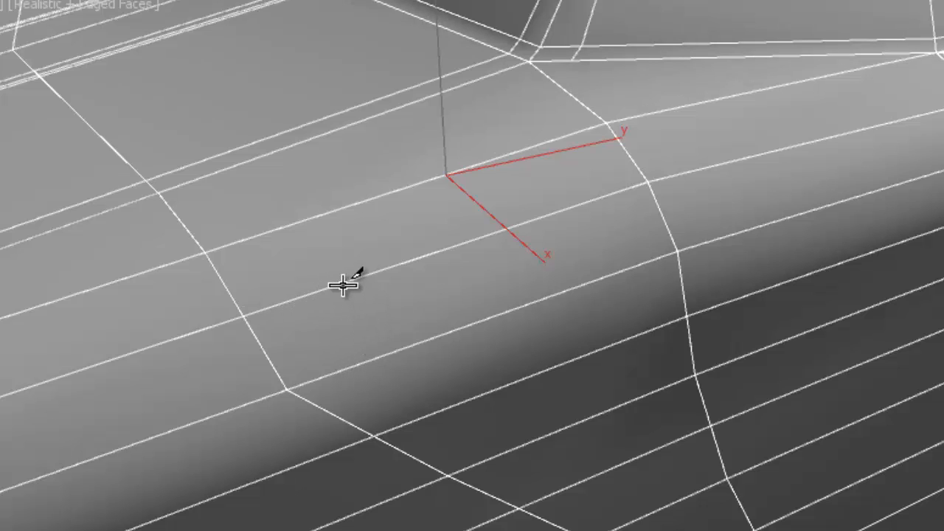
mouse_move(387, 350)
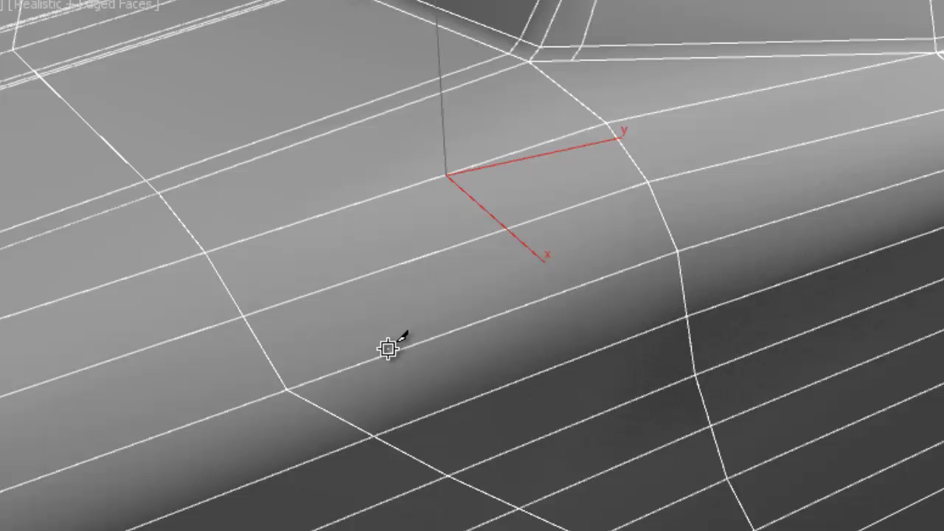
mouse_move(351, 329)
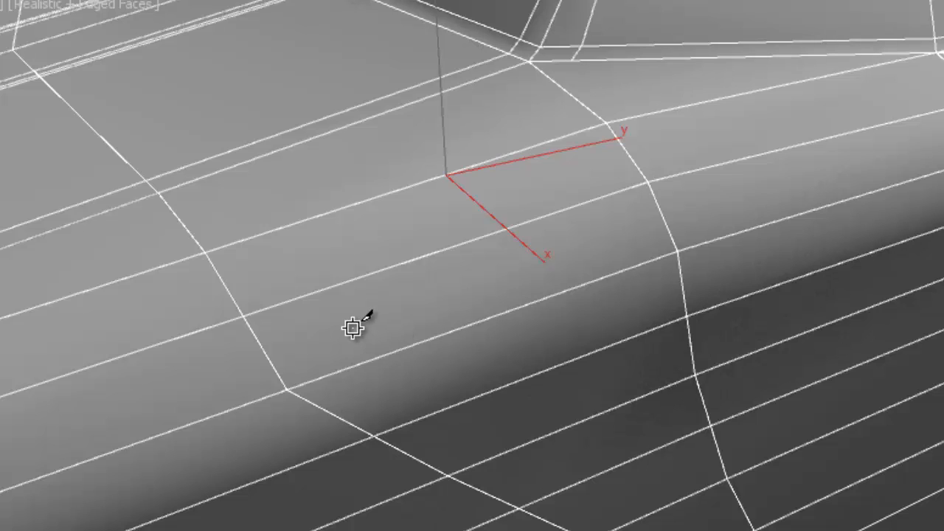
mouse_move(246, 317)
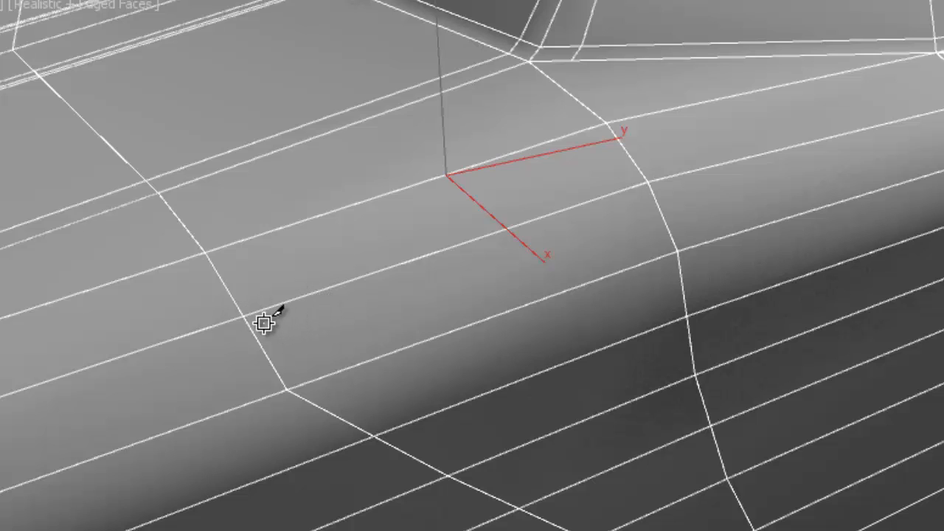
mouse_move(250, 314)
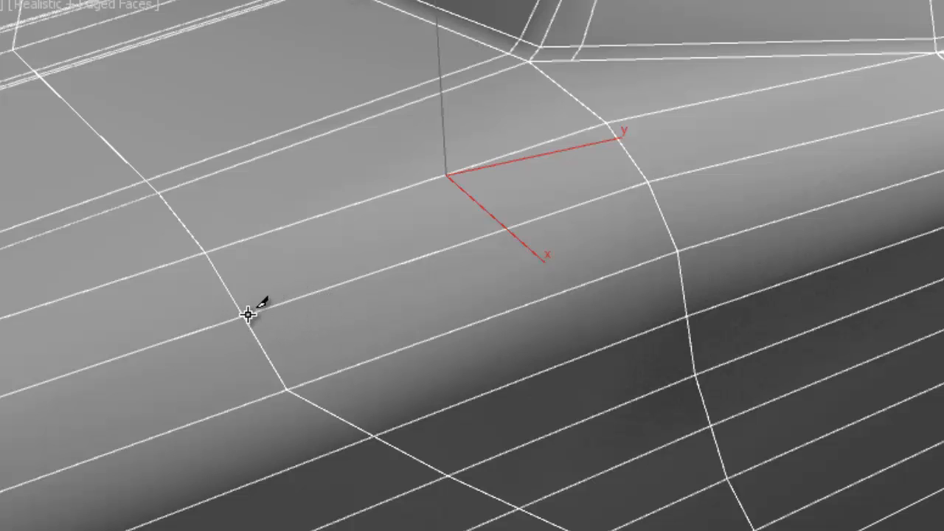
mouse_move(249, 322)
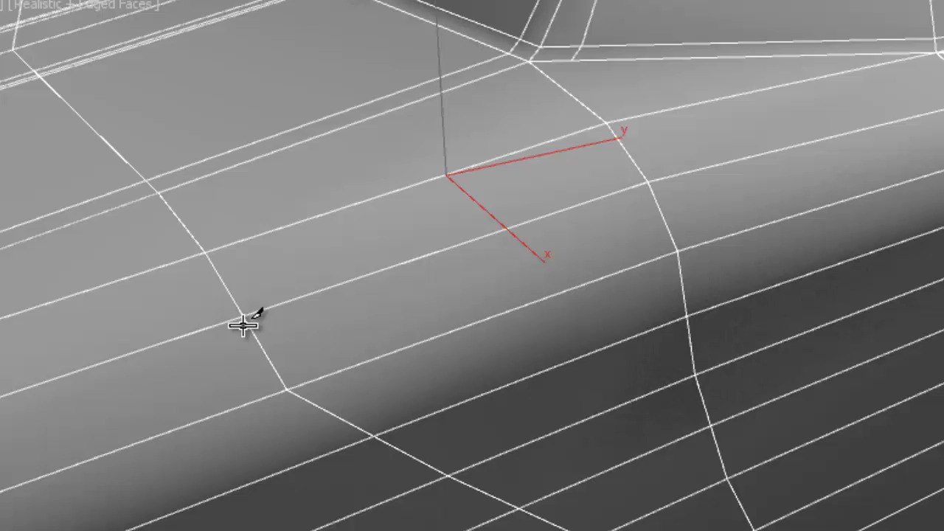
mouse_move(398, 345)
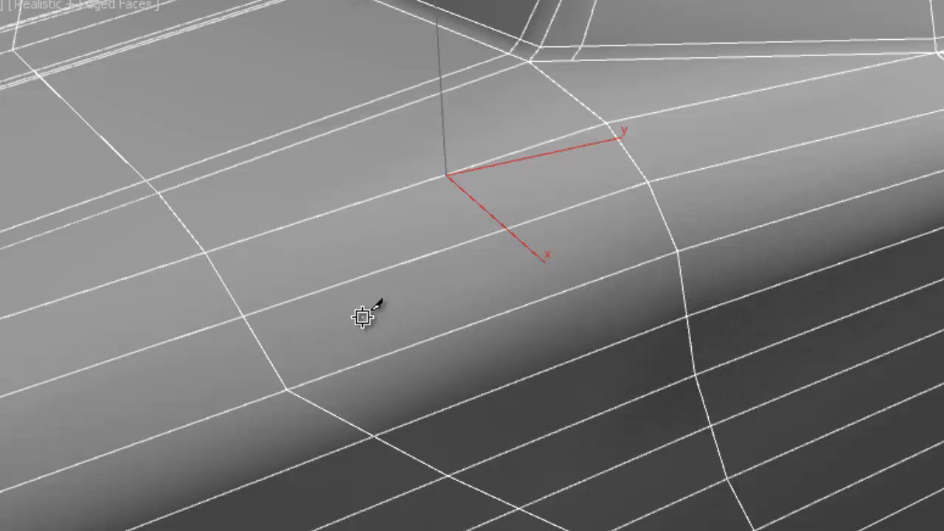
mouse_move(409, 391)
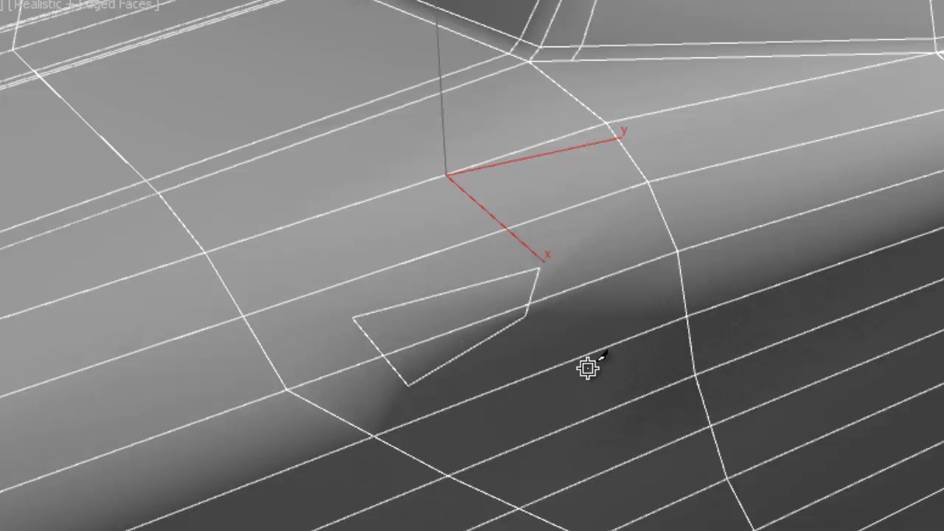
mouse_move(937, 424)
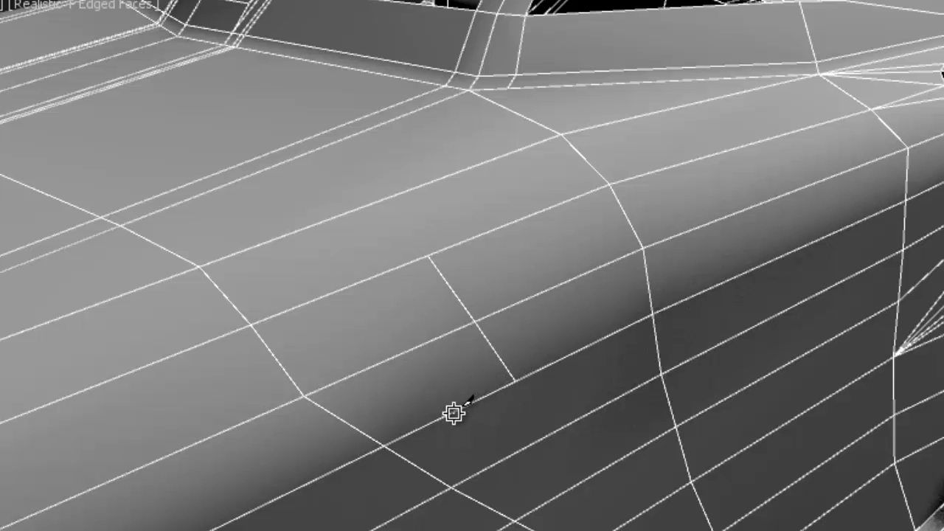
mouse_move(428, 429)
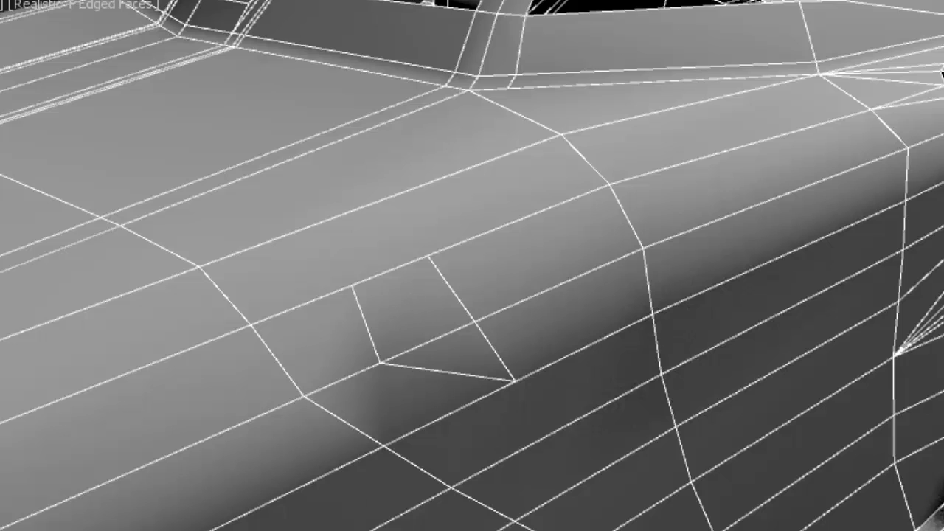
- Cut from the previous cut's end onto the adjacent edge, forming a narrow wedge face
click(413, 332)
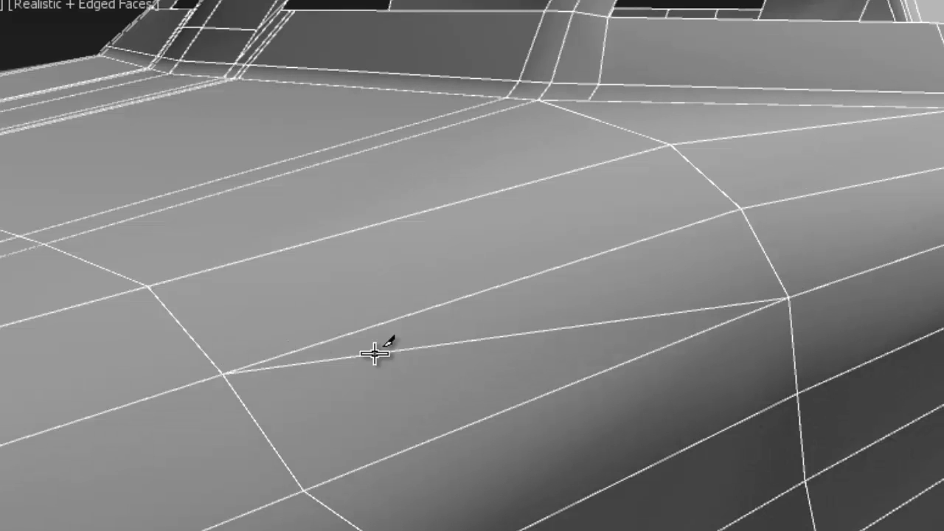
mouse_move(797, 313)
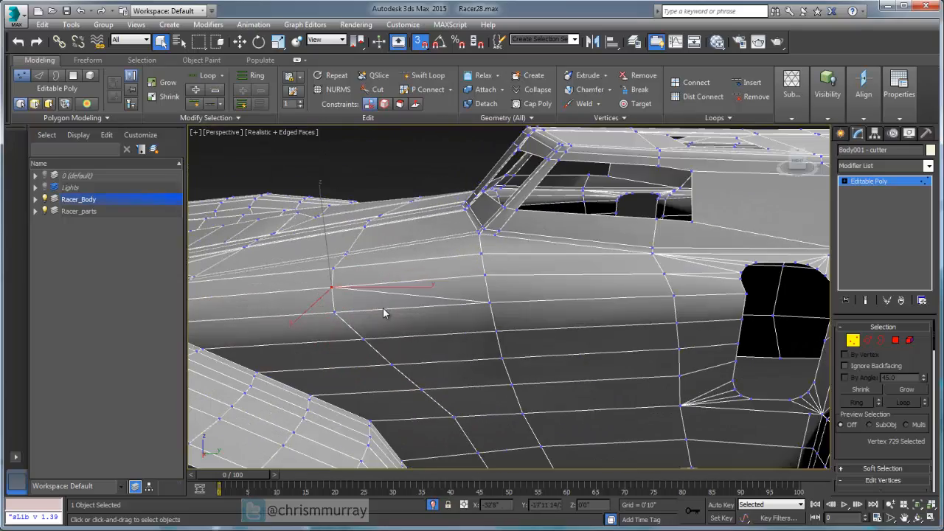
- Deselect the vertex and orbit to a lower section of the racer body's side
click(454, 313)
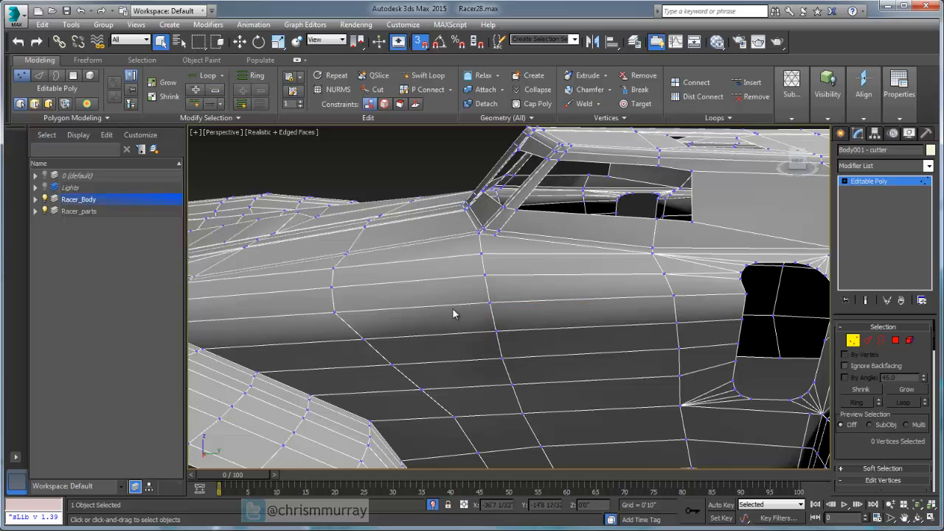
mouse_move(509, 446)
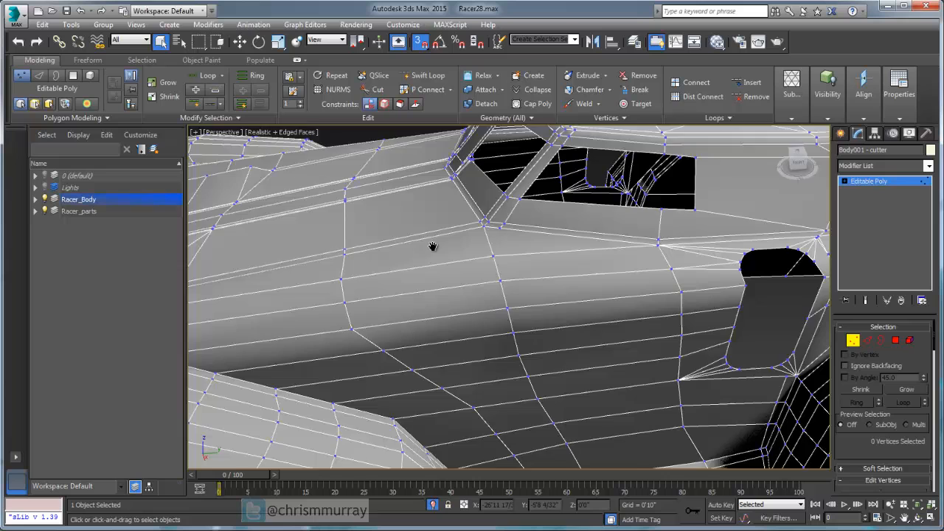
drag(433, 246, 500, 356)
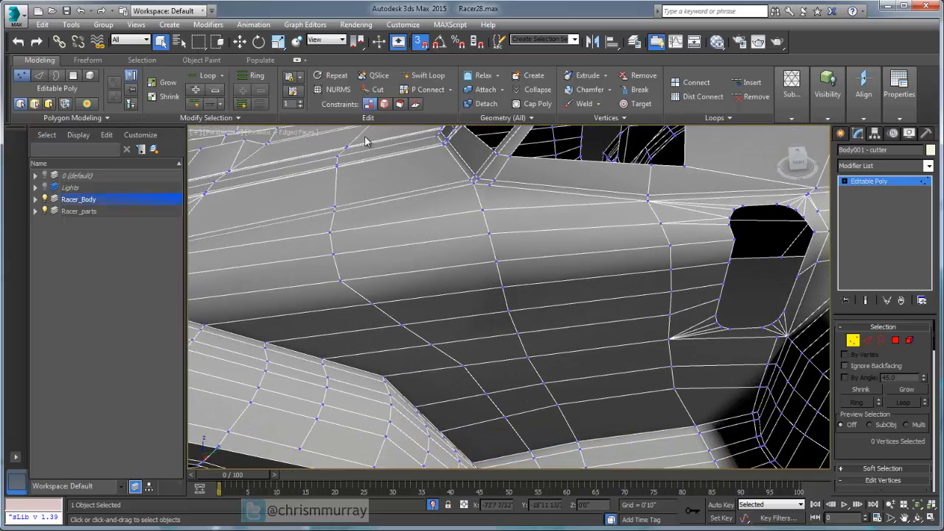
right_click(365, 141)
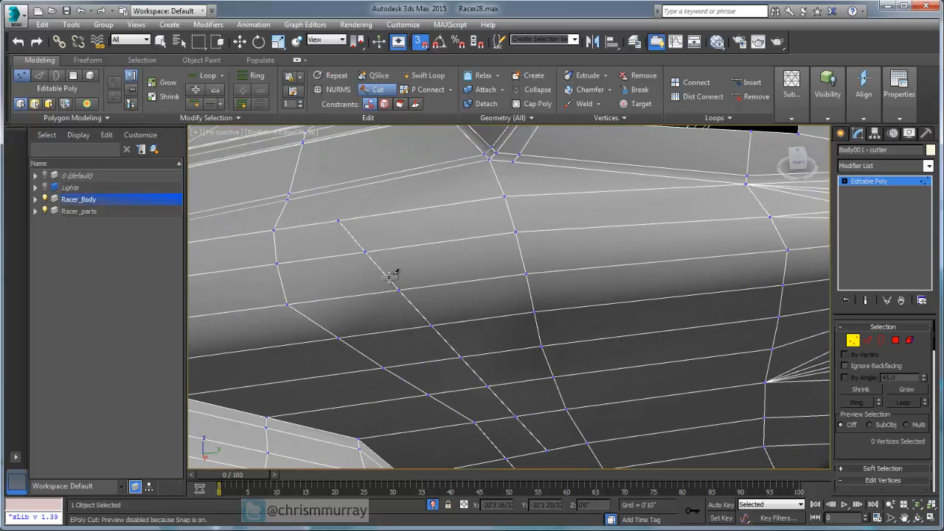
mouse_move(518, 428)
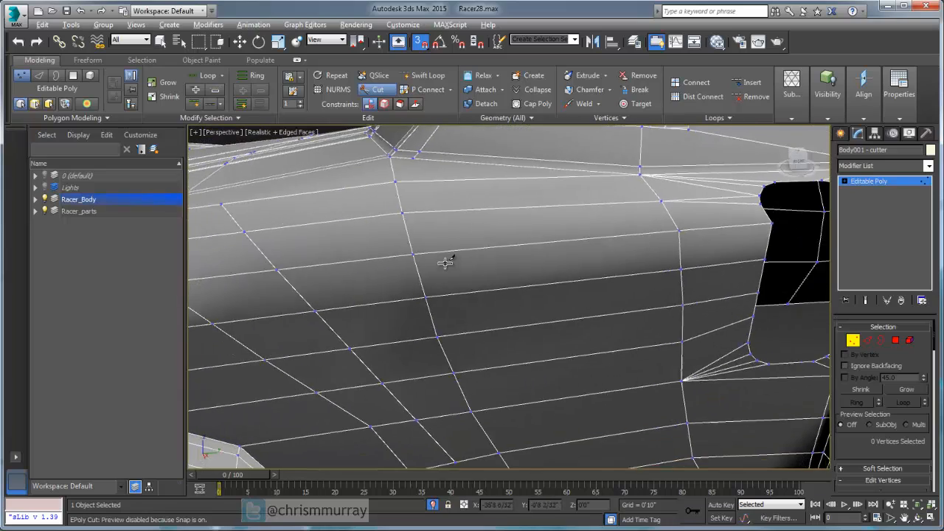
- Orbit along the body's lower side panel to bring the next cutting area into view
drag(446, 262, 539, 214)
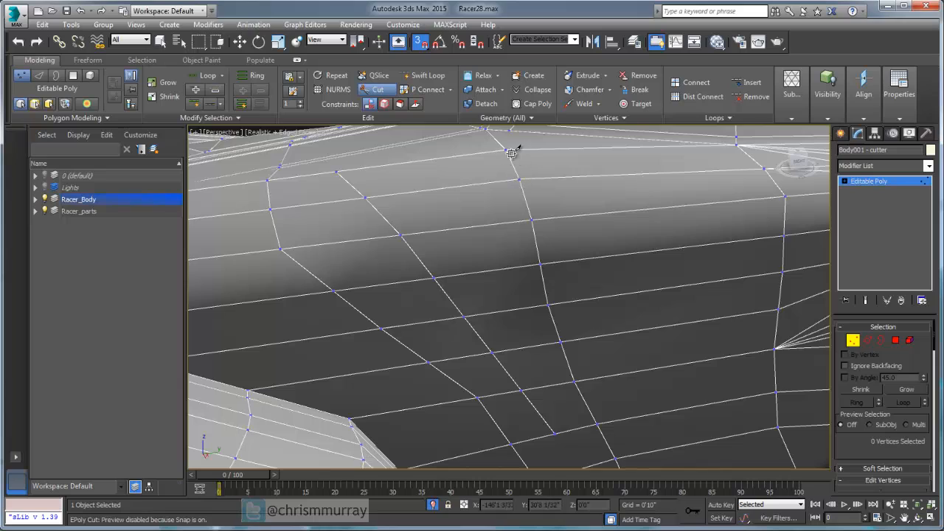
mouse_move(358, 184)
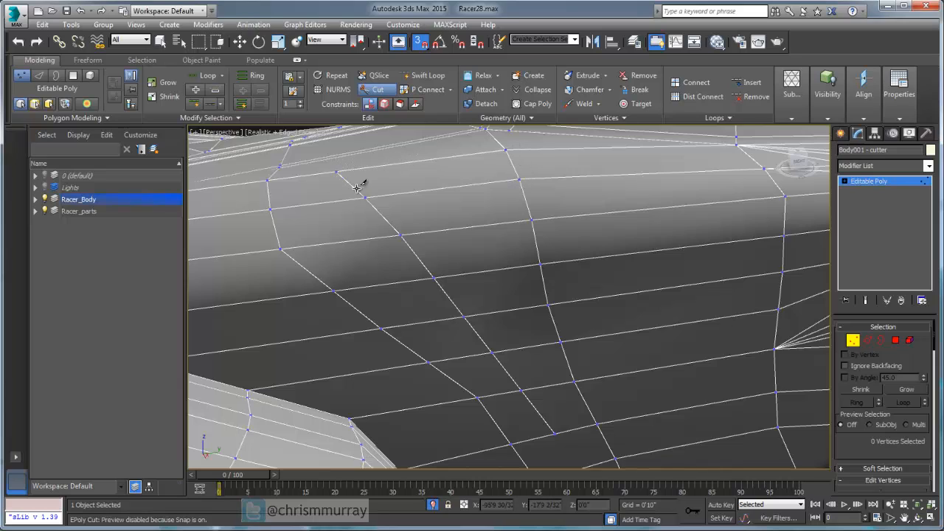
mouse_move(449, 283)
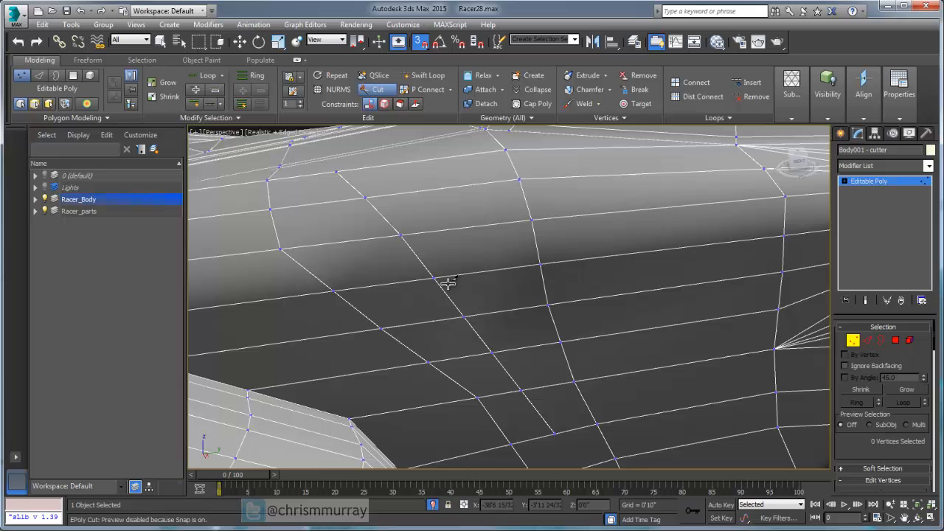